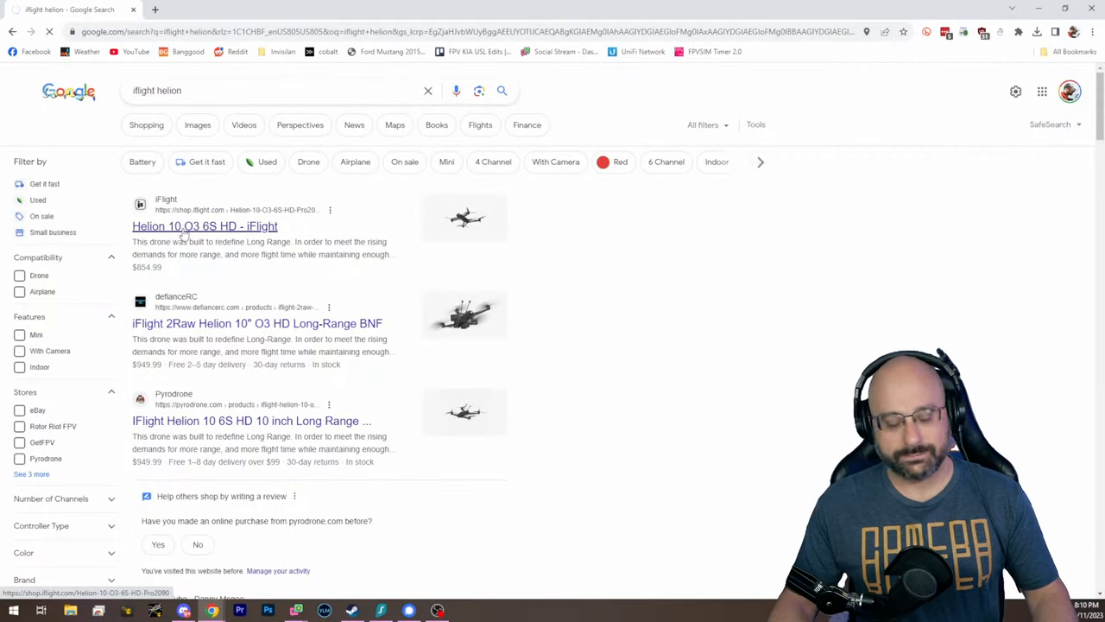
# - Open the iFlight store's Helion 10 O3 6S HD listing from the Google results
pyautogui.click(203, 225)
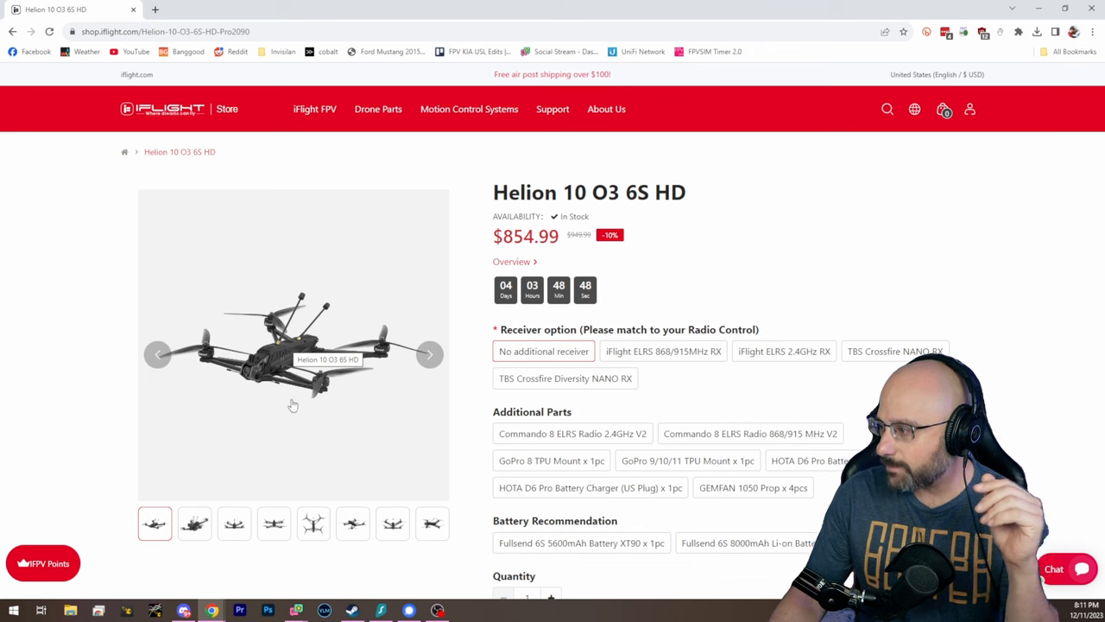
# - Enlarge the main Helion 10 photo, then view the top-down gallery photo
pyautogui.click(193, 523)
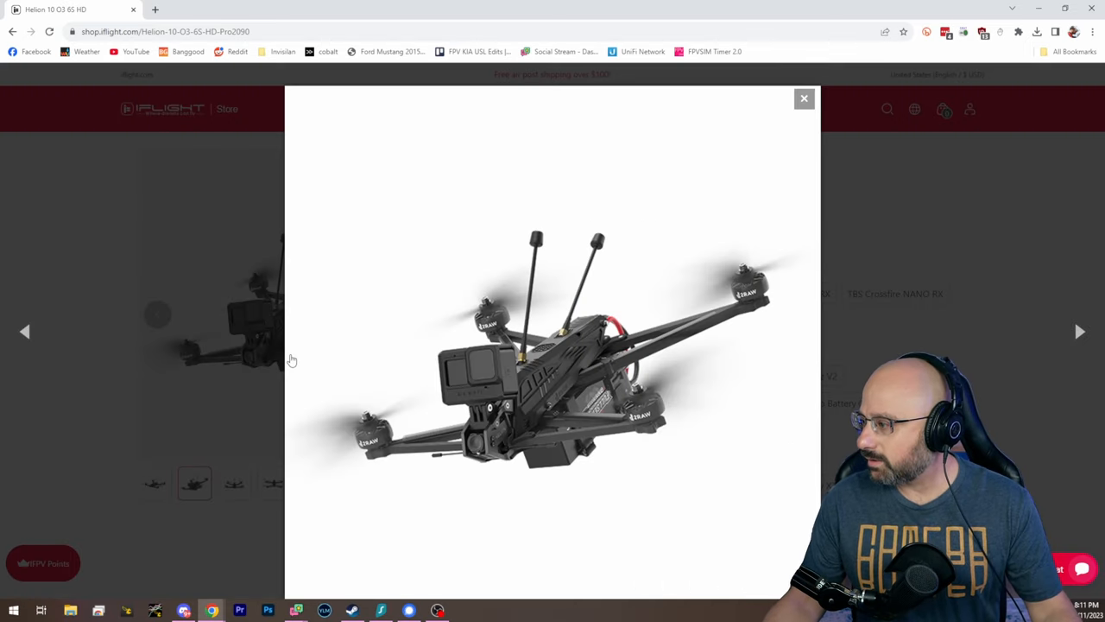
pyautogui.click(805, 97)
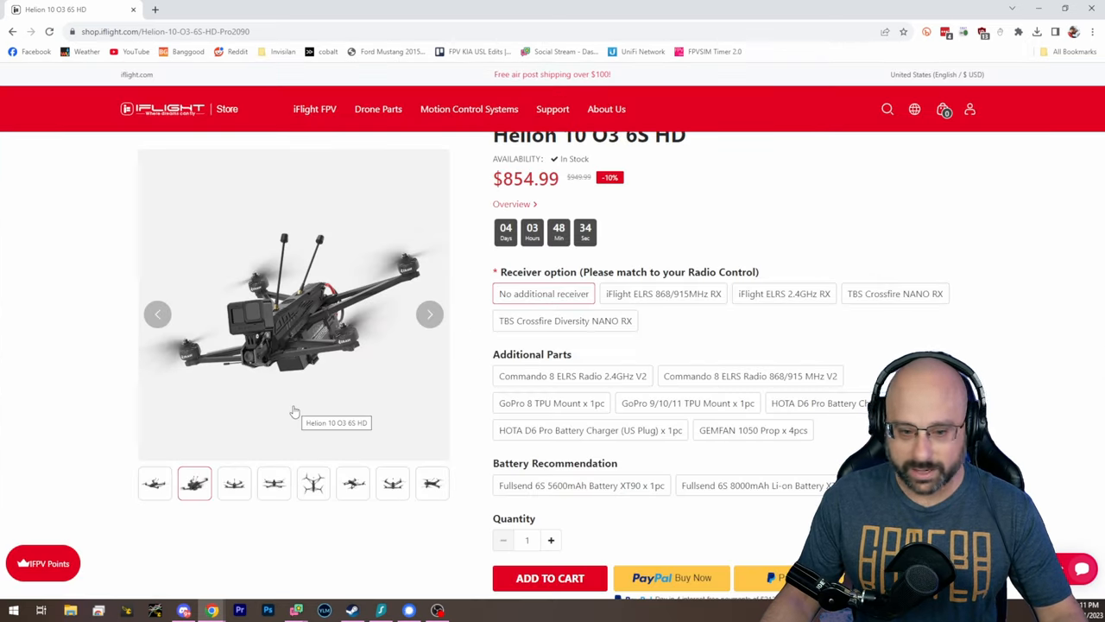
pyautogui.click(314, 484)
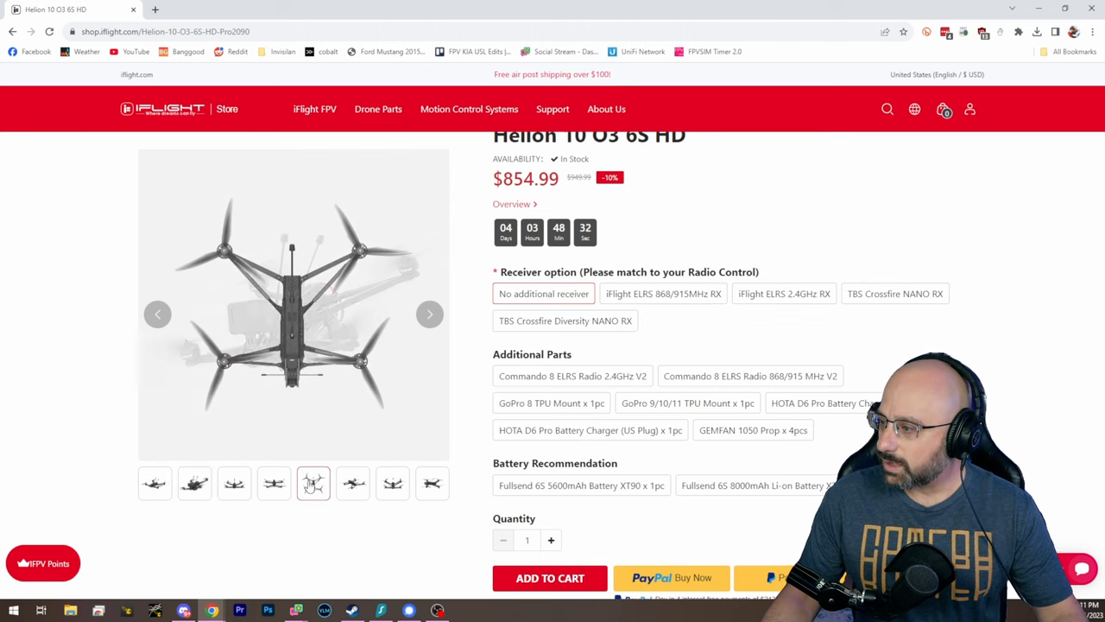
pyautogui.scroll(-3)
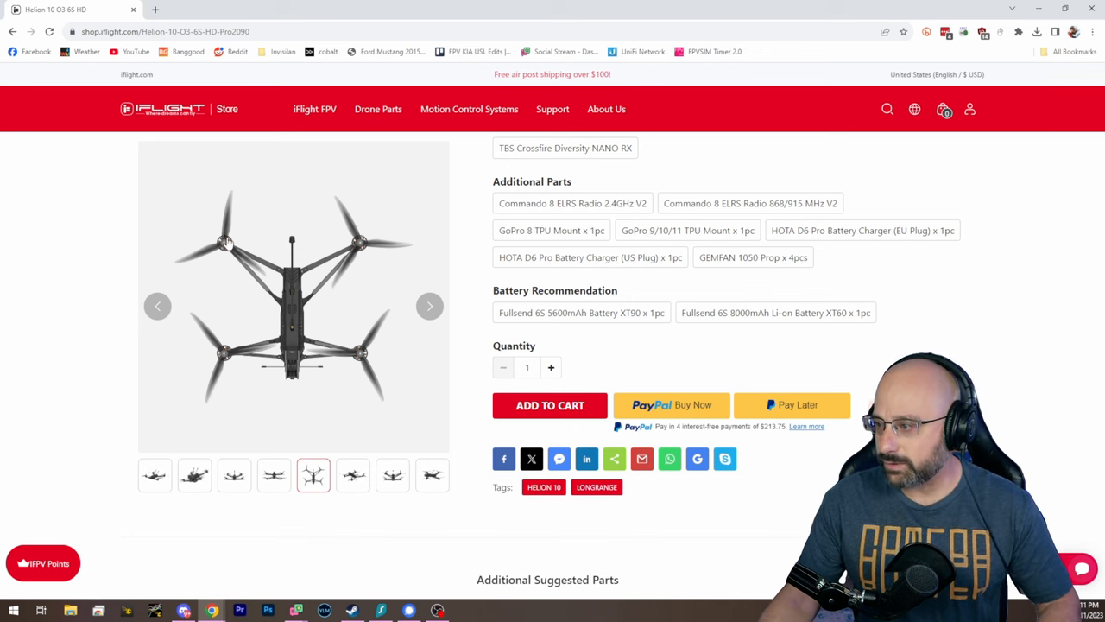
pyautogui.moveTo(266, 259)
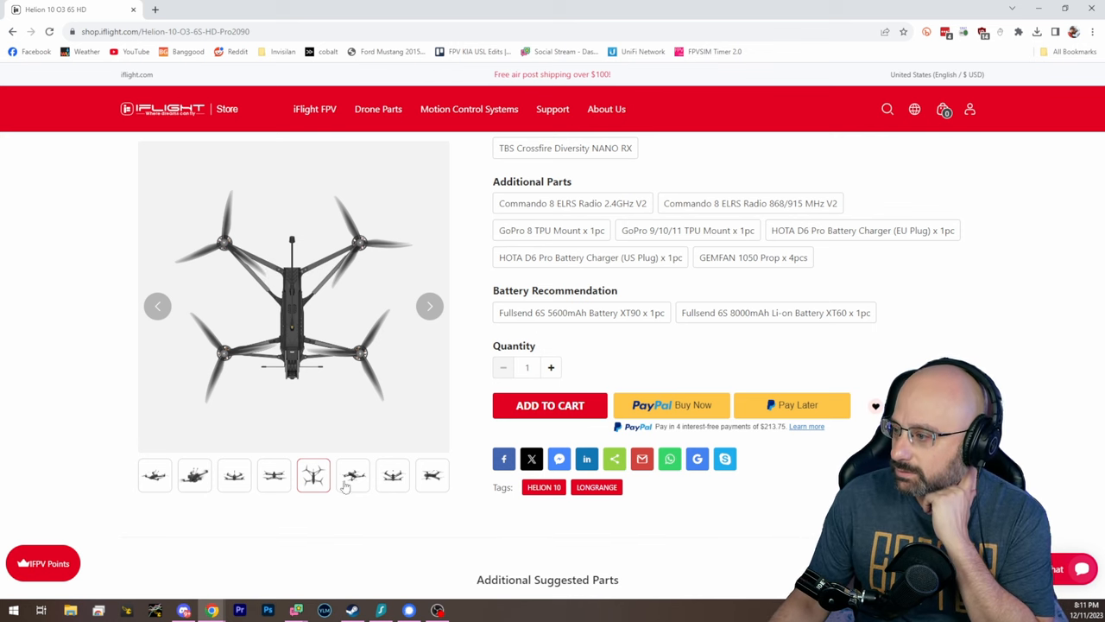
# - Enlarge another drone photo full size, then browse down the product page
pyautogui.click(352, 476)
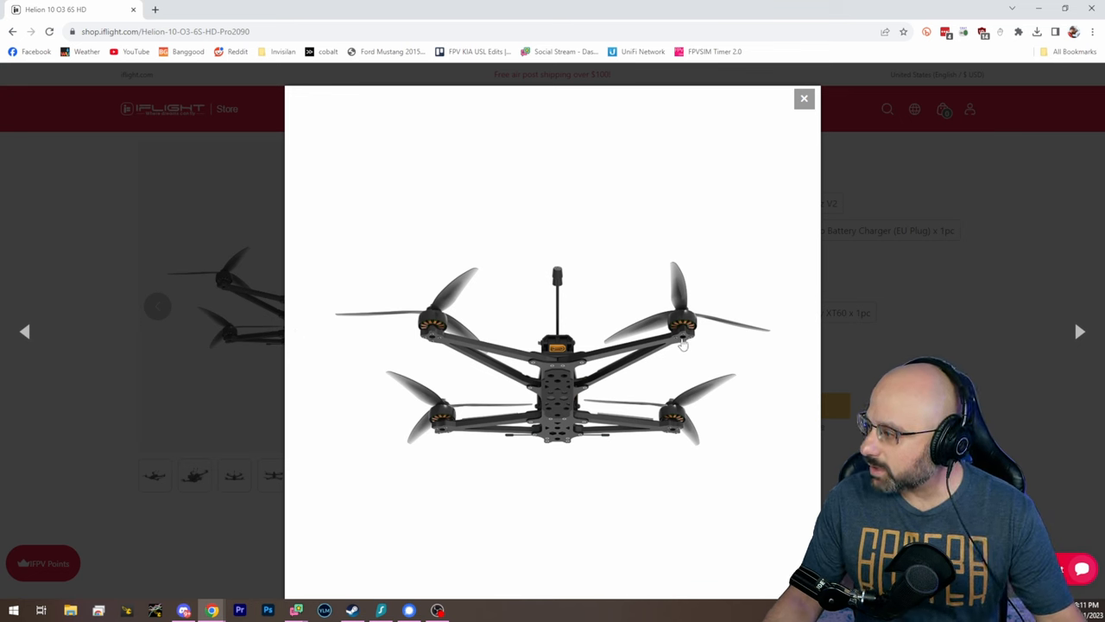
pyautogui.moveTo(680, 347)
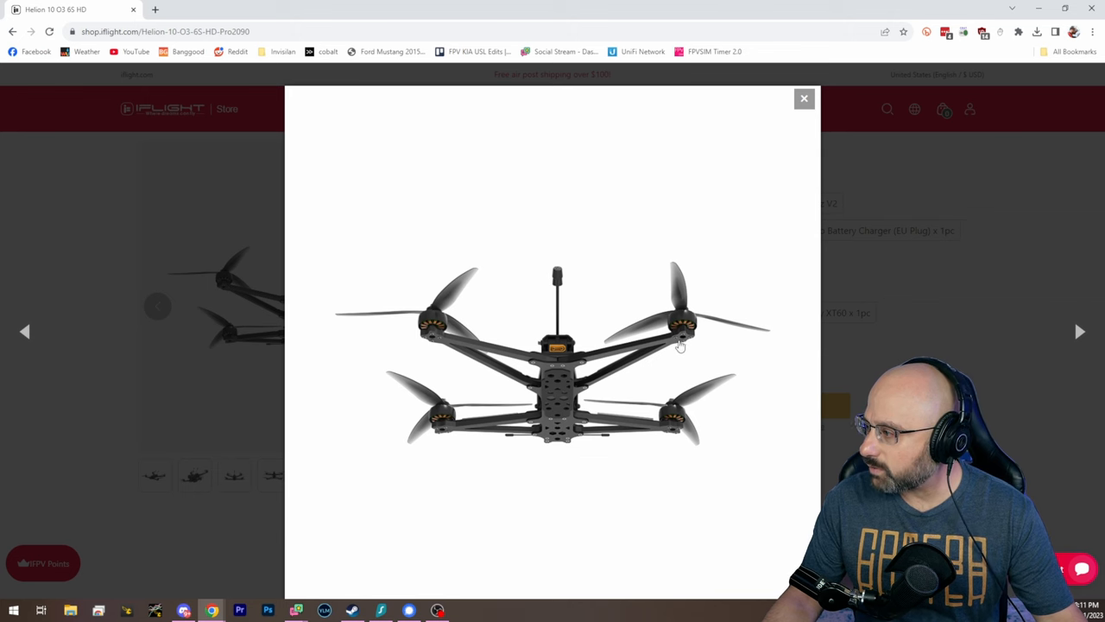
pyautogui.click(805, 98)
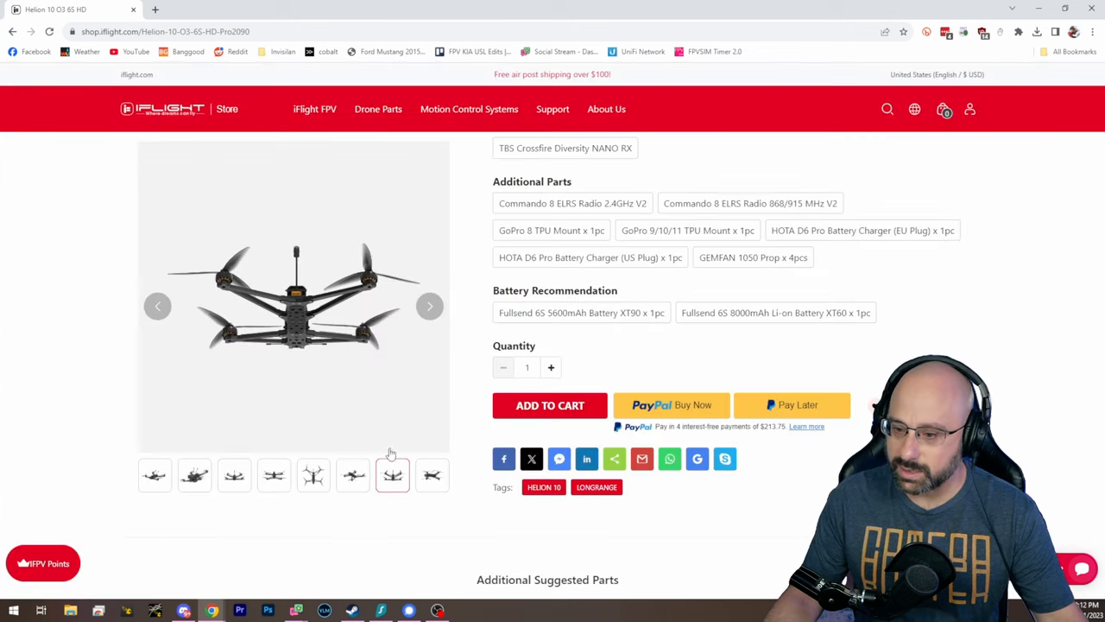
pyautogui.scroll(-3)
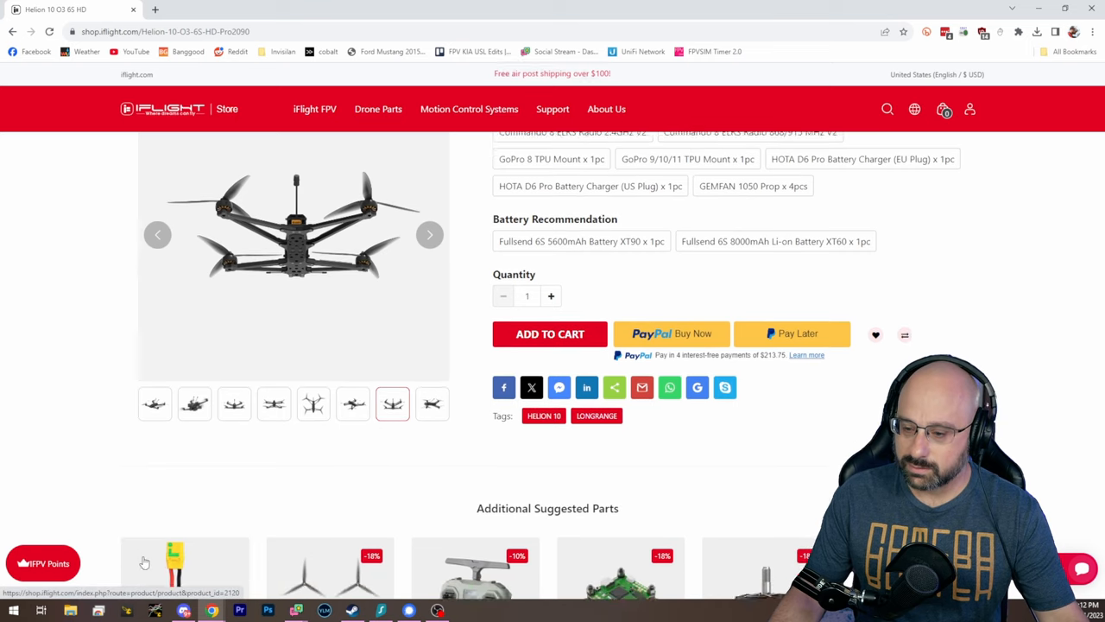
pyautogui.scroll(-3)
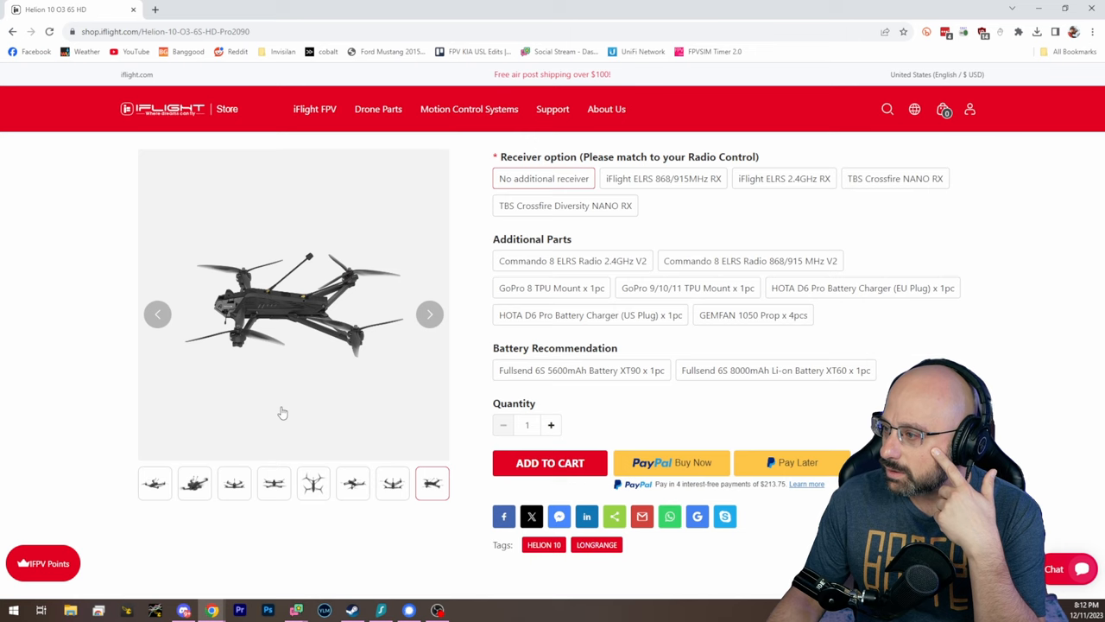
# - View the full-size Helion 10 side-view image in its own tab, then return to the product page
pyautogui.click(293, 303)
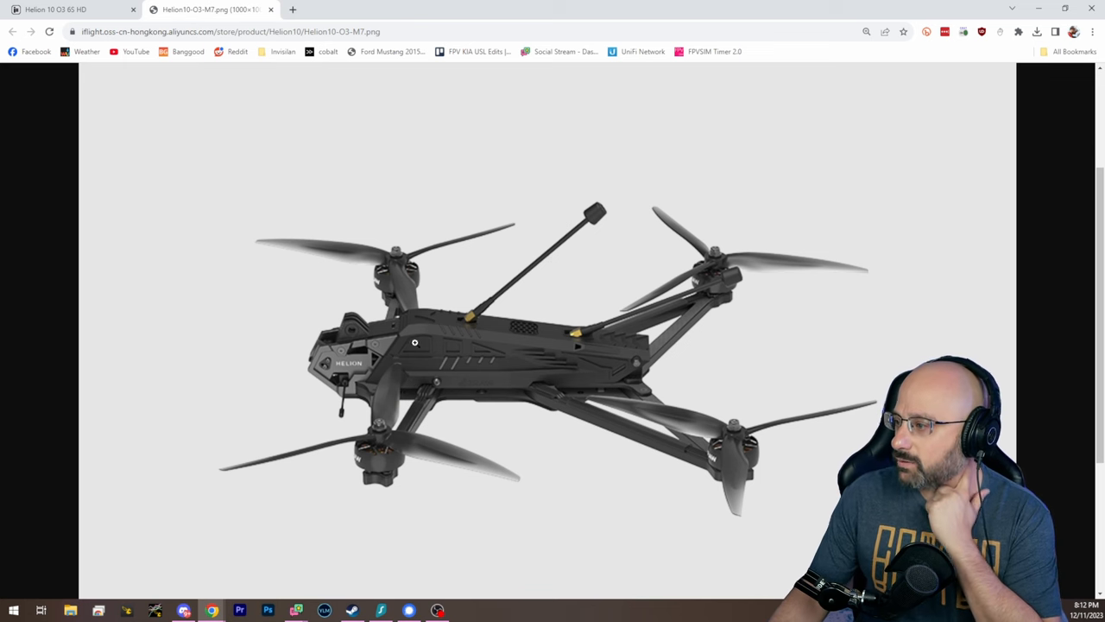
pyautogui.moveTo(553, 357)
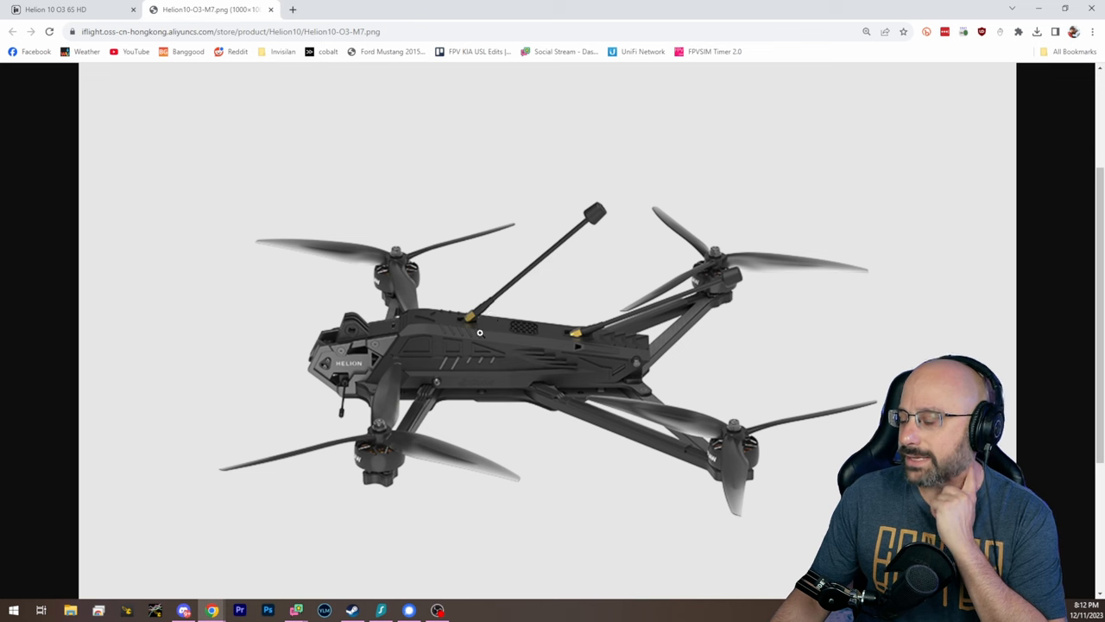
pyautogui.moveTo(736, 278)
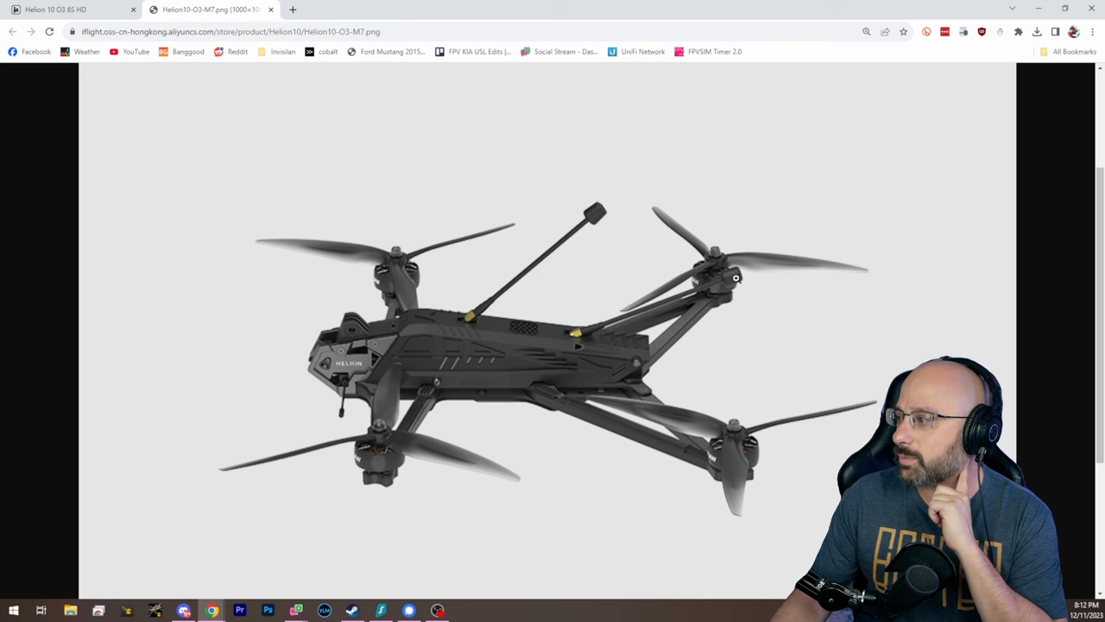
pyautogui.moveTo(574, 242)
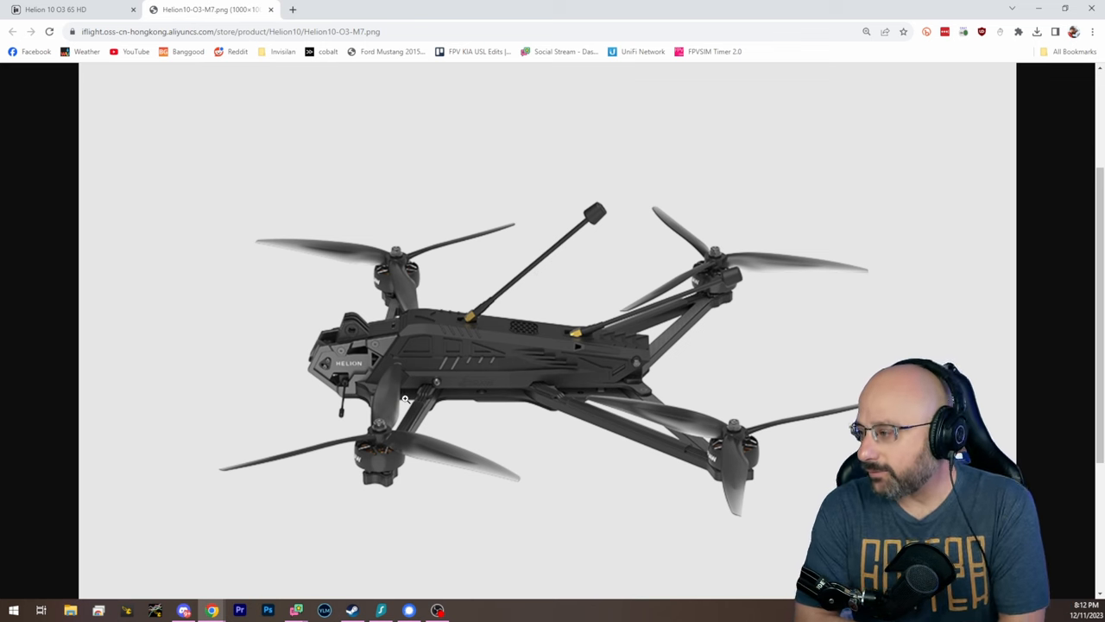
pyautogui.moveTo(410, 420)
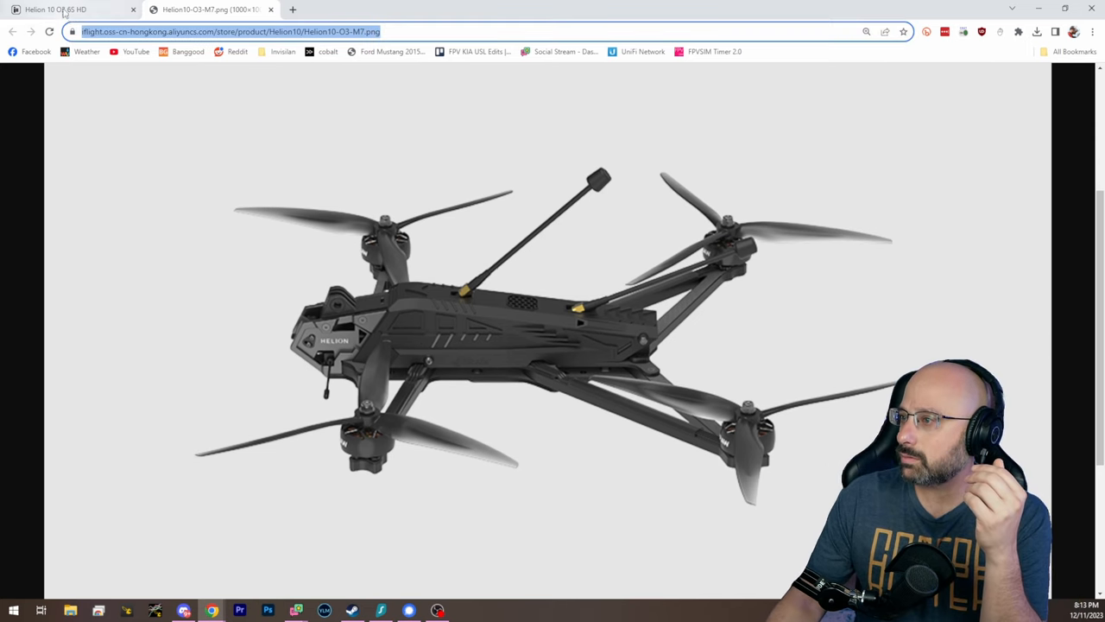
pyautogui.click(35, 31)
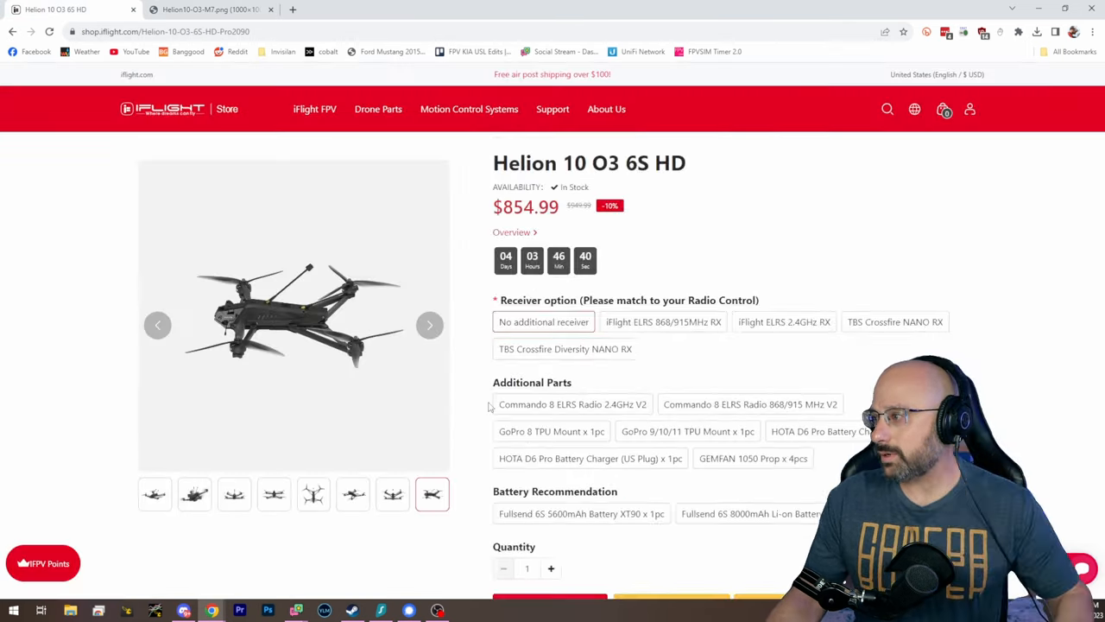
pyautogui.write('iflight helion')
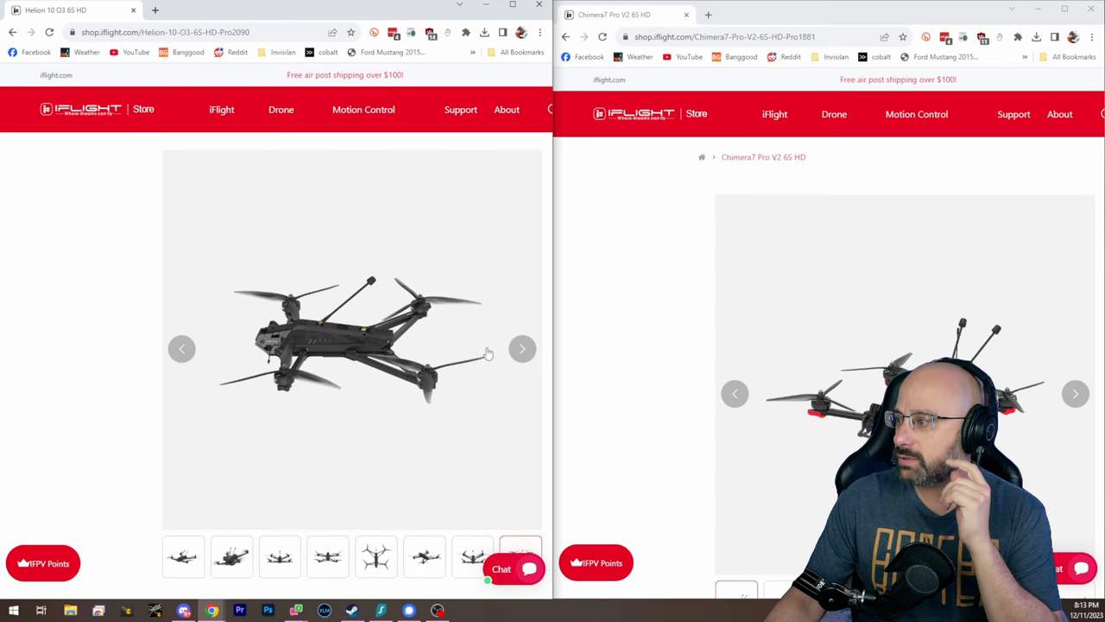
pyautogui.moveTo(337, 12)
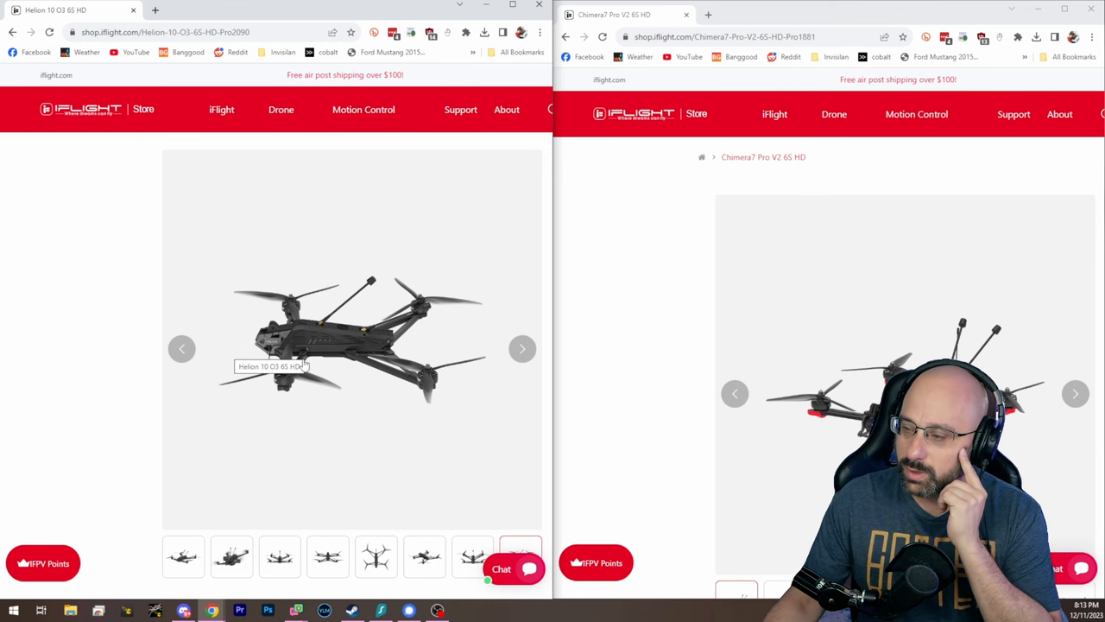
pyautogui.moveTo(605, 420)
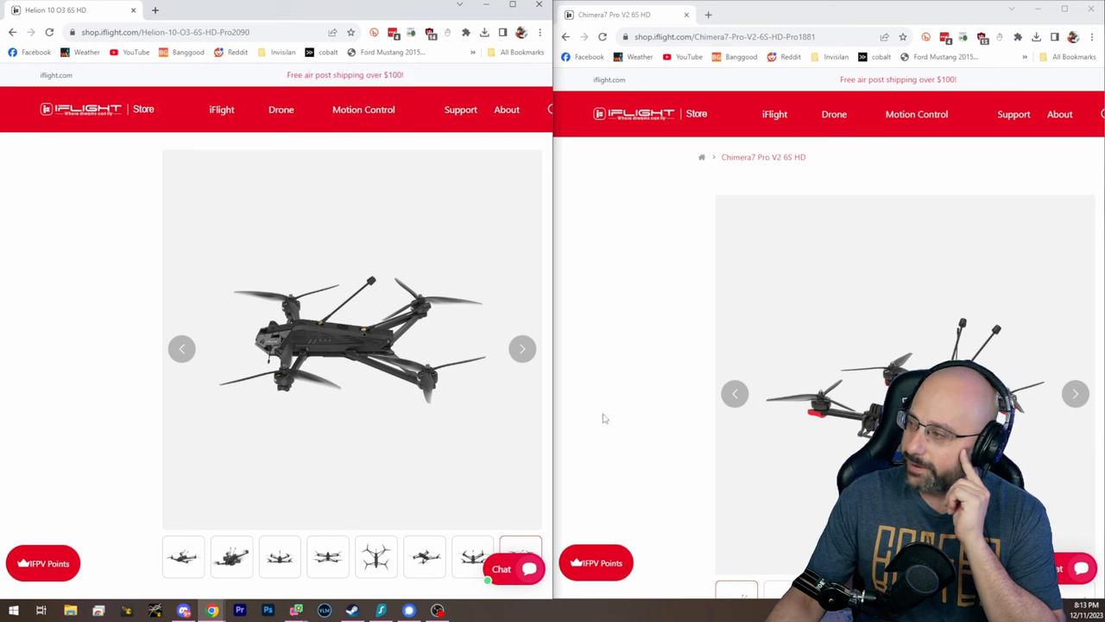
pyautogui.moveTo(245, 383)
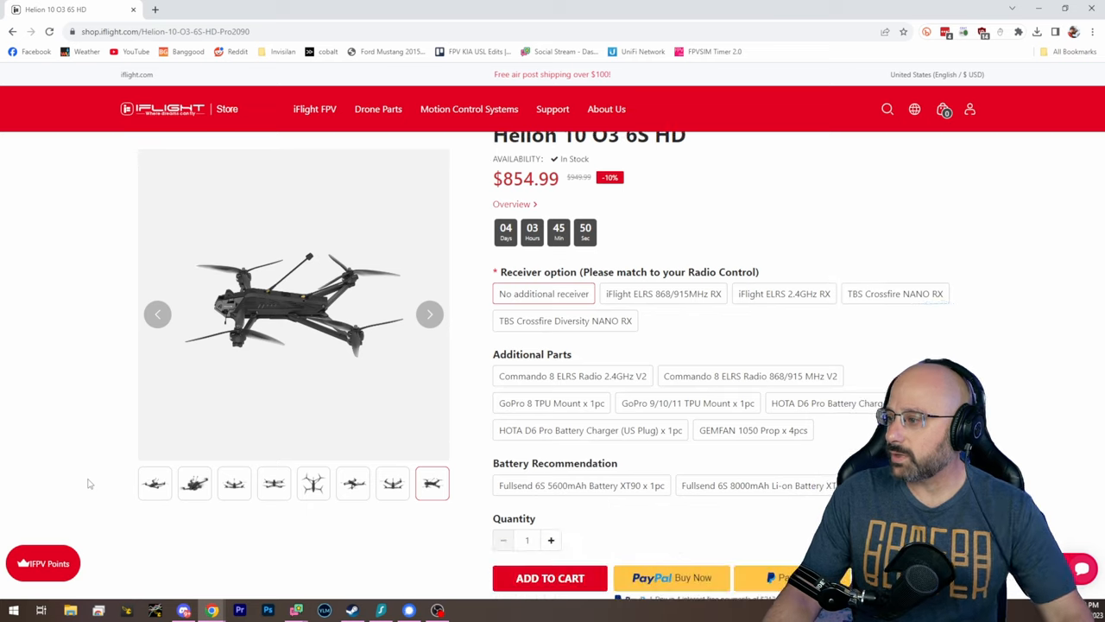
# - Read through the Helion 10 Highlight section down to the Specifications list with hover and cruising times
pyautogui.scroll(-3)
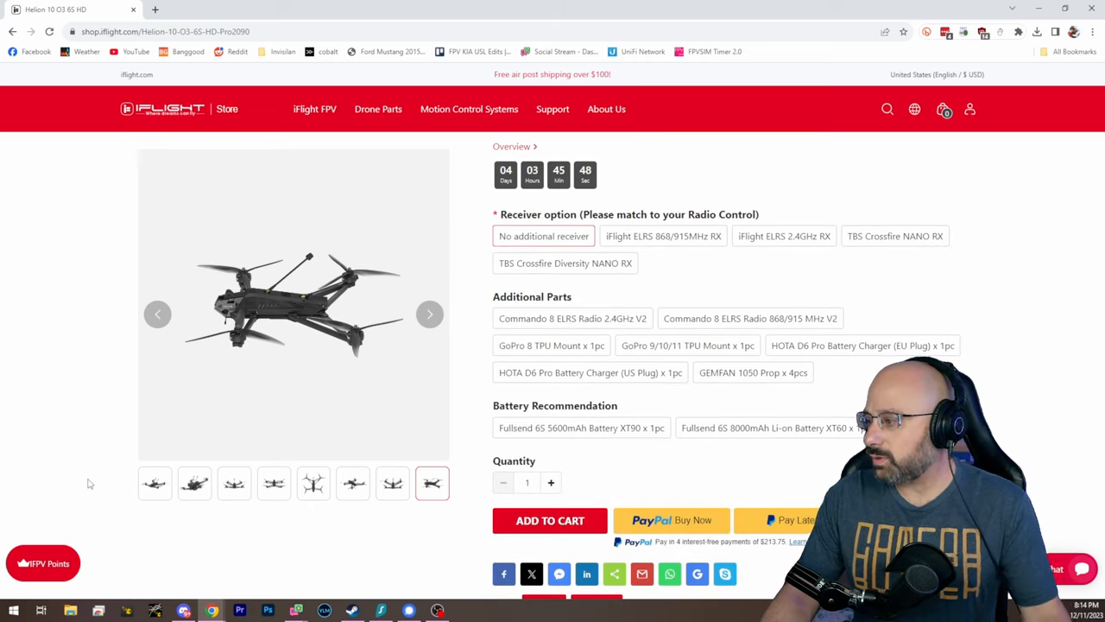
pyautogui.scroll(-3)
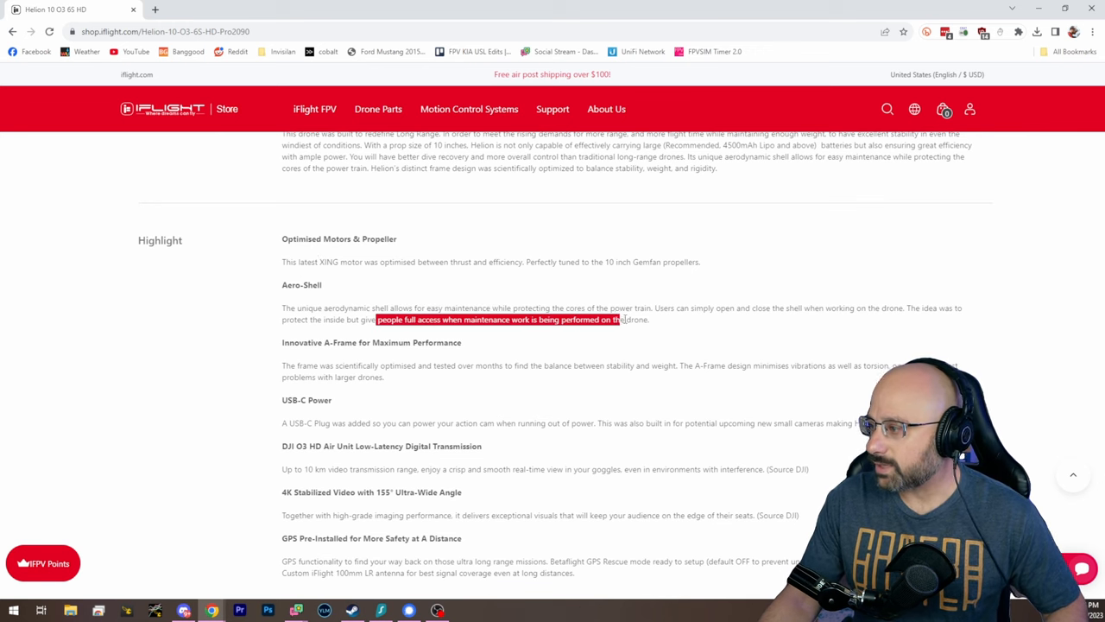
pyautogui.click(200, 370)
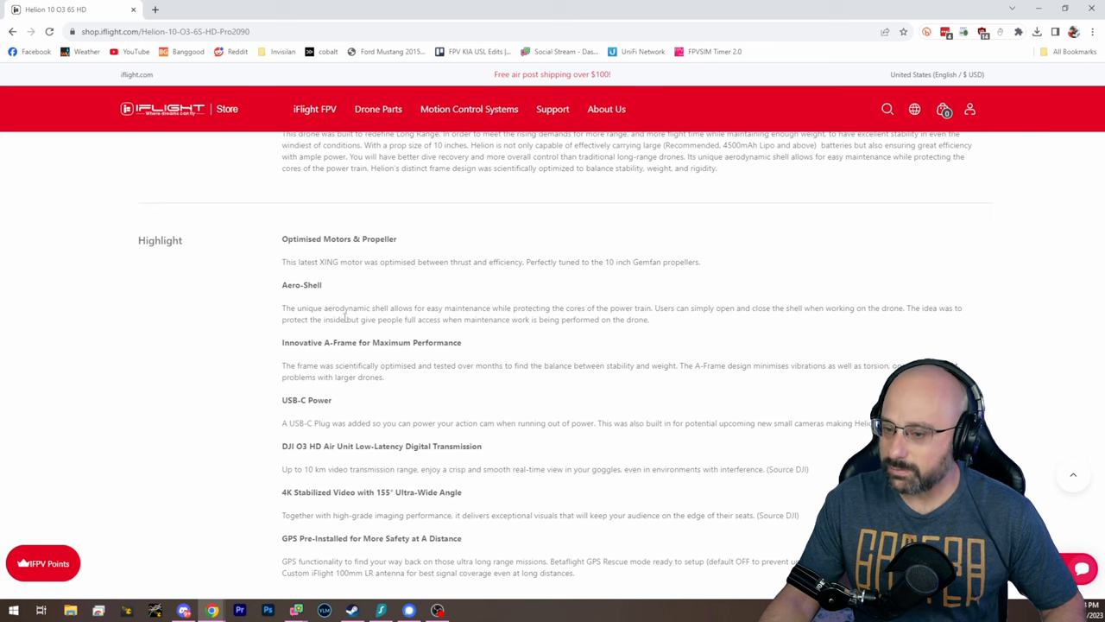
pyautogui.moveTo(352, 362)
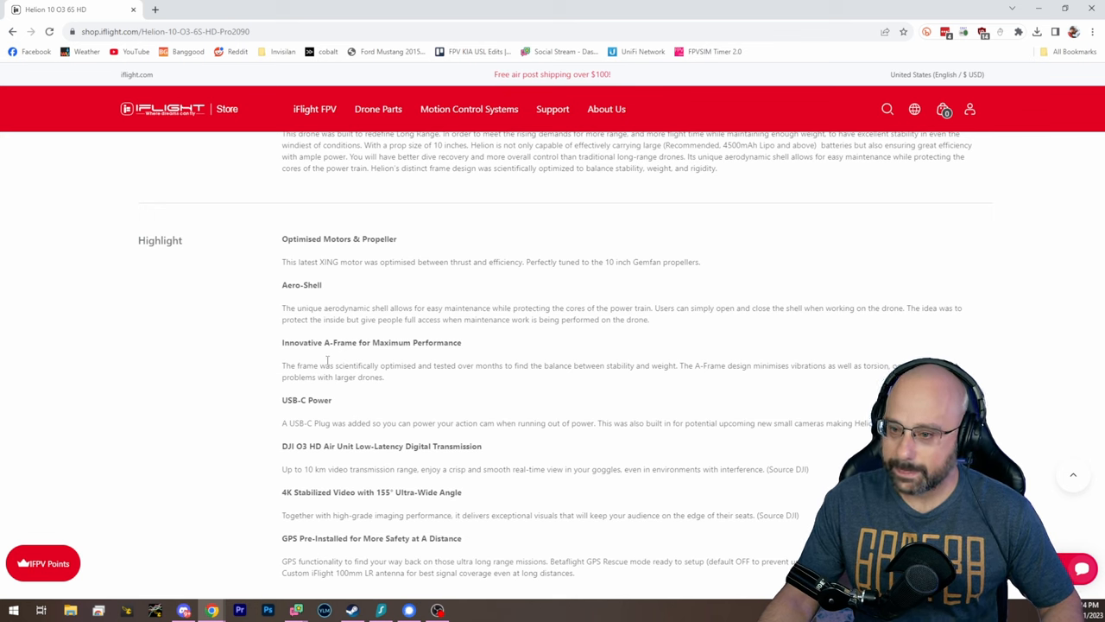
pyautogui.scroll(-3)
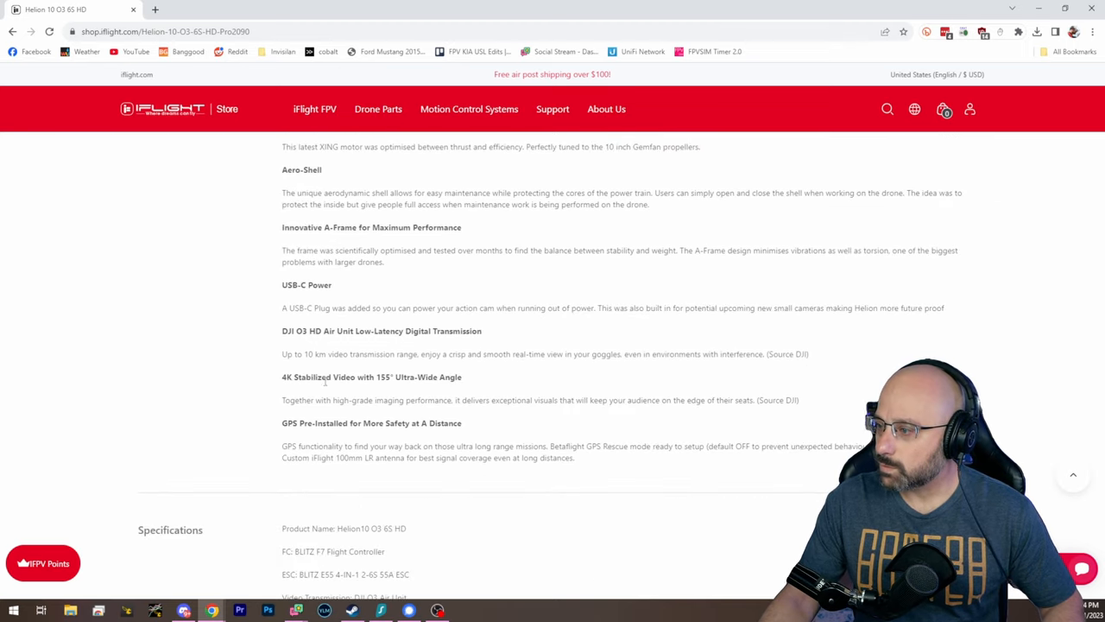
pyautogui.scroll(-3)
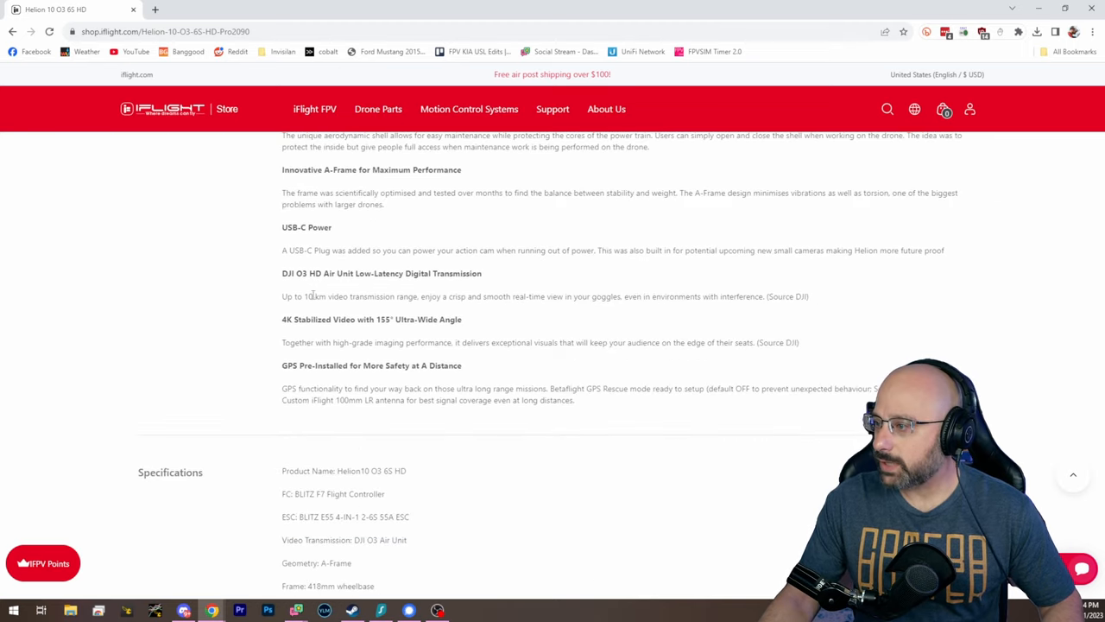
pyautogui.scroll(-3)
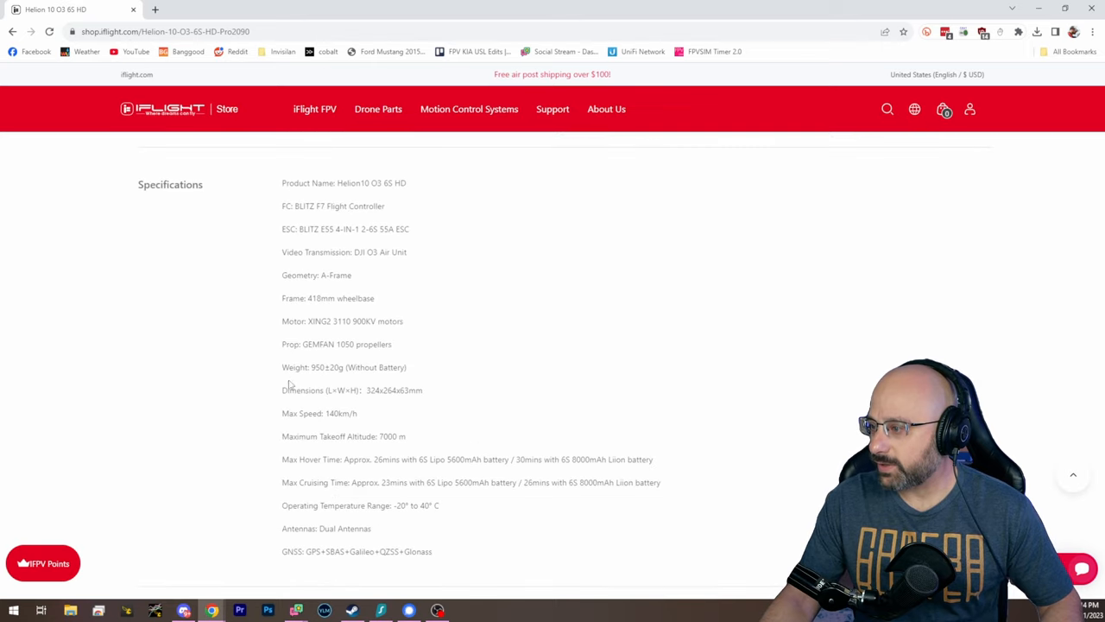
pyautogui.moveTo(284, 366)
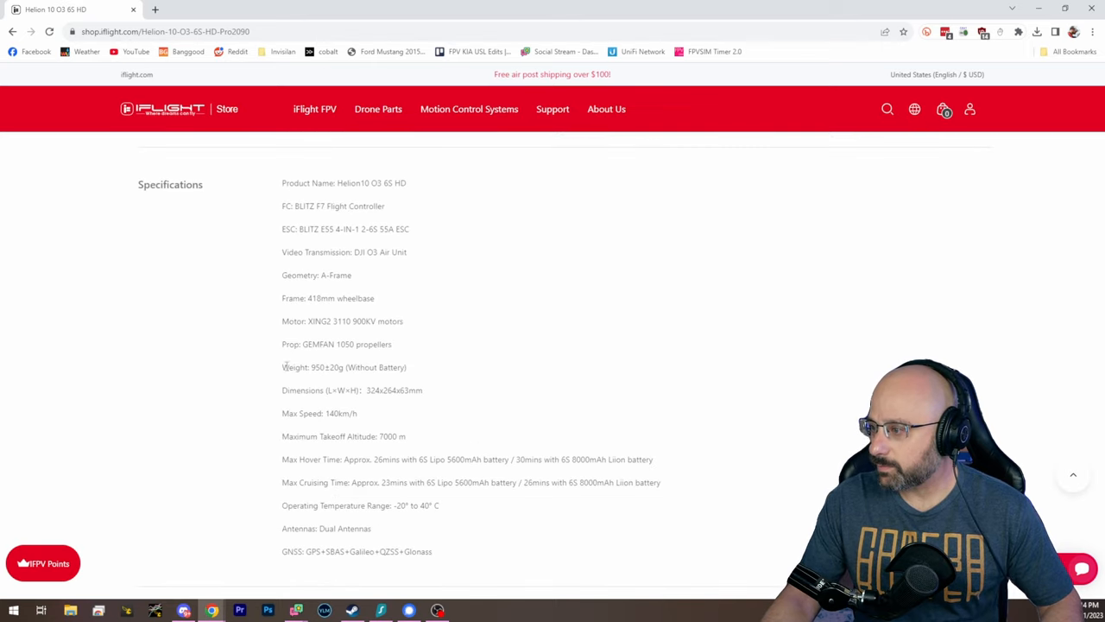
pyautogui.scroll(-3)
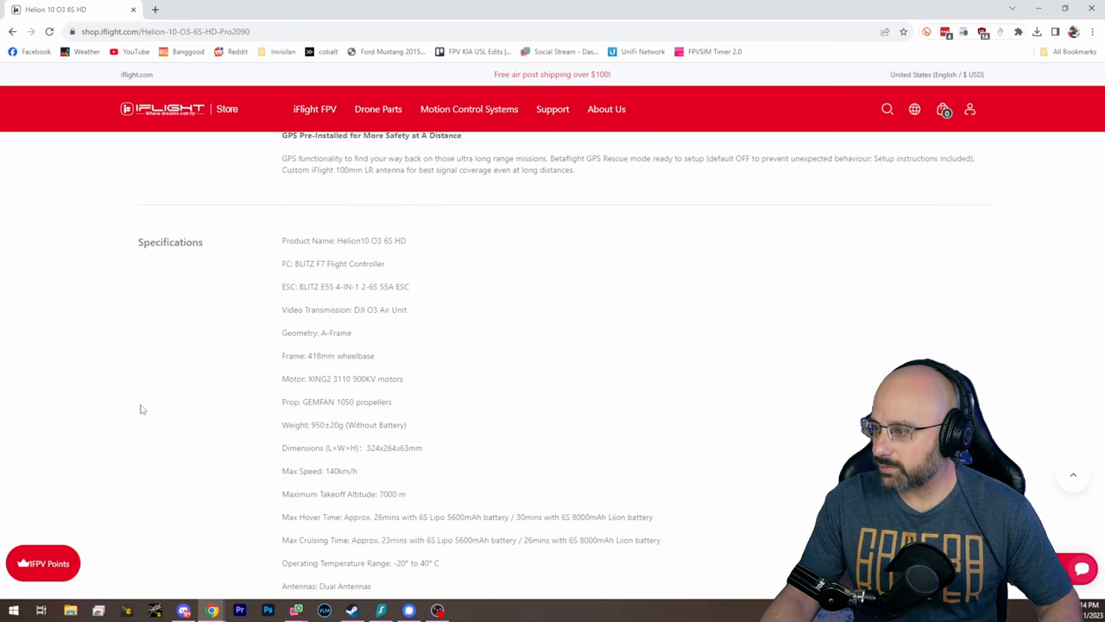
# - Search the page for 'im' to highlight the Max Hover Time and Max Cruising Time lines
pyautogui.press('Ctrl+f')
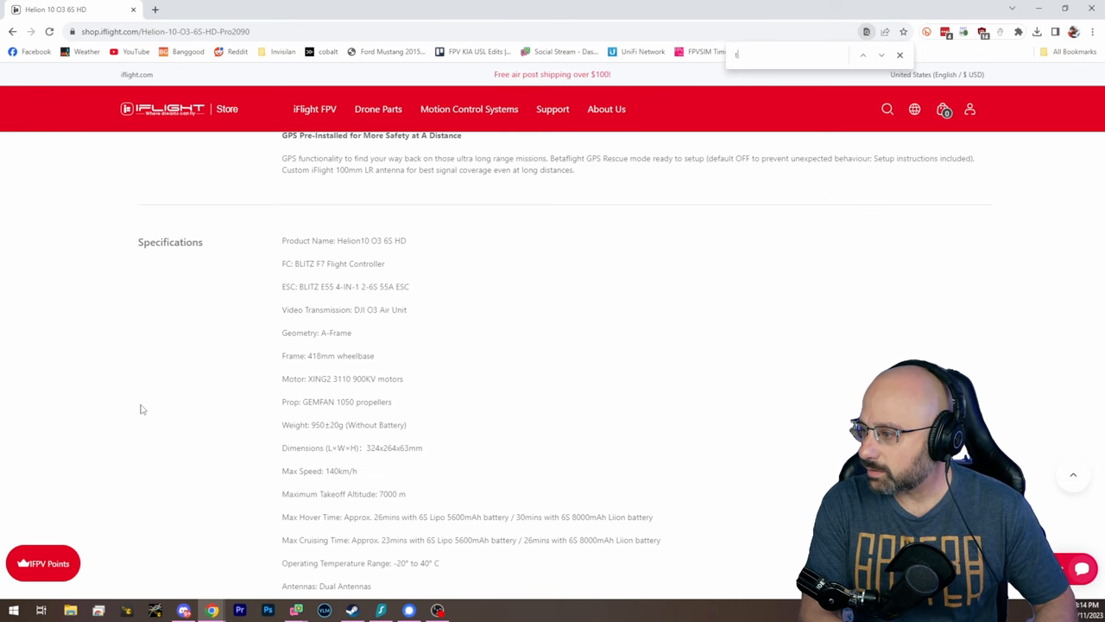
pyautogui.write('im')
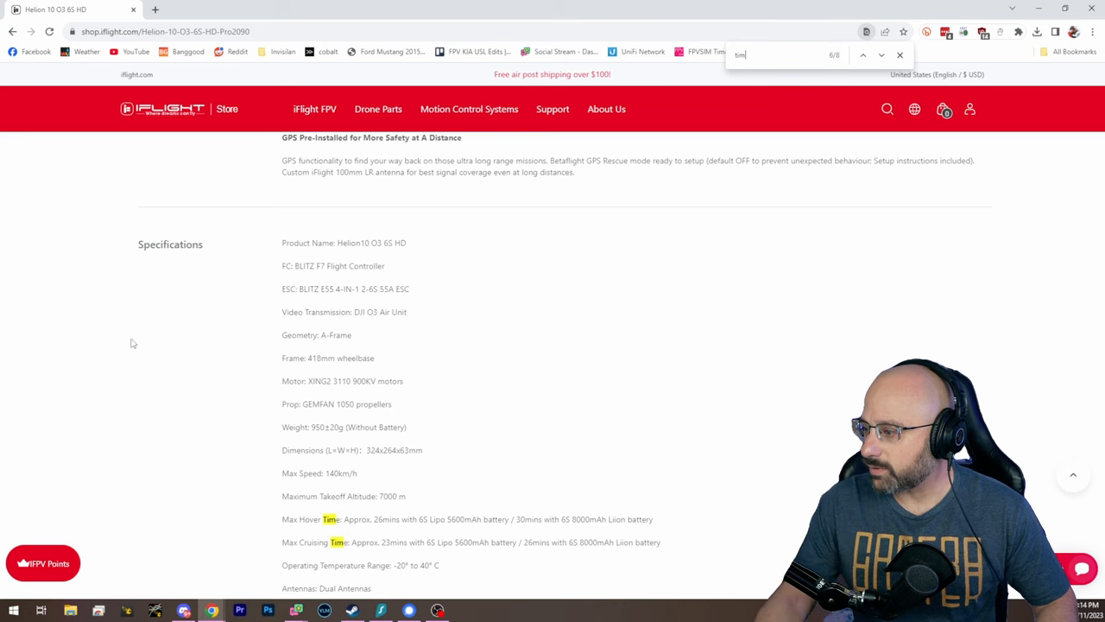
pyautogui.scroll(-3)
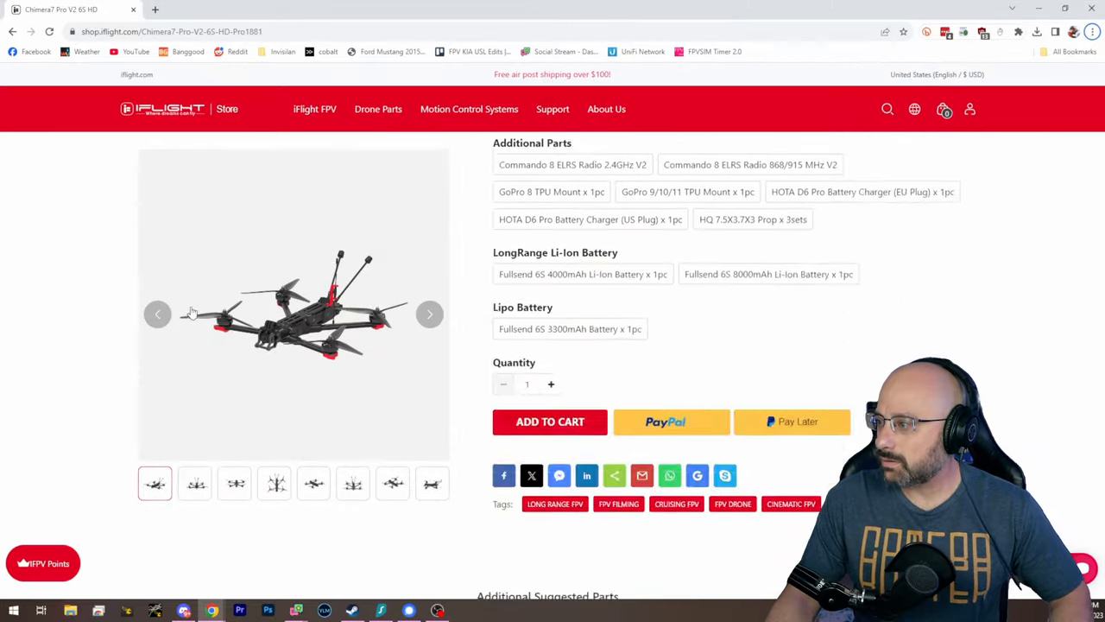
# - Check the Chimera7 Pro's 30-minute max hover time in its specs, selecting the figure
pyautogui.scroll(-3)
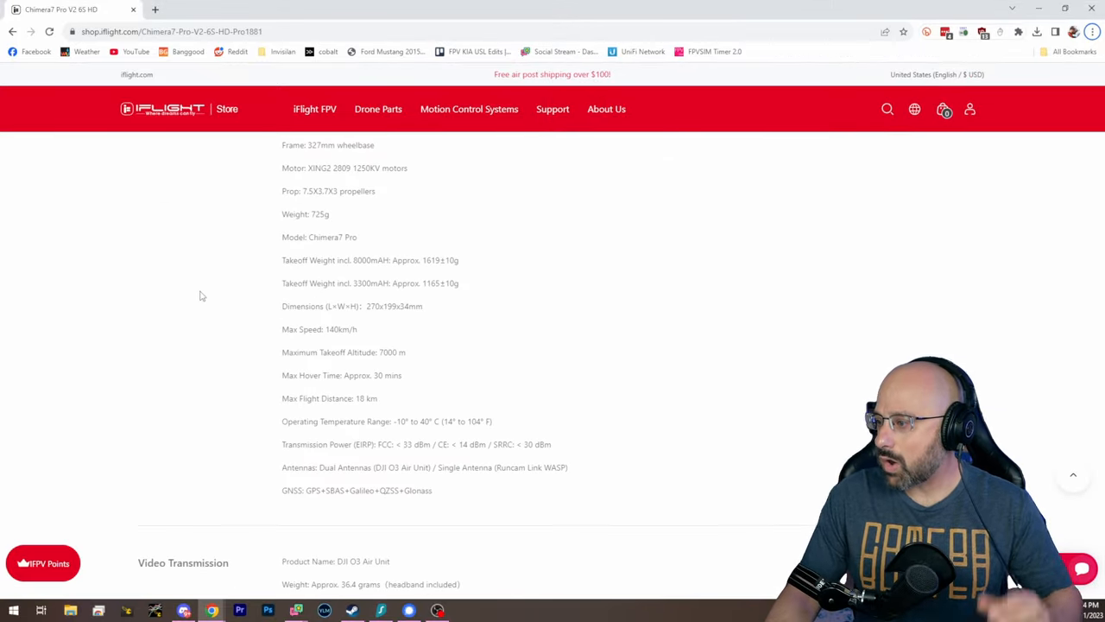
pyautogui.scroll(-3)
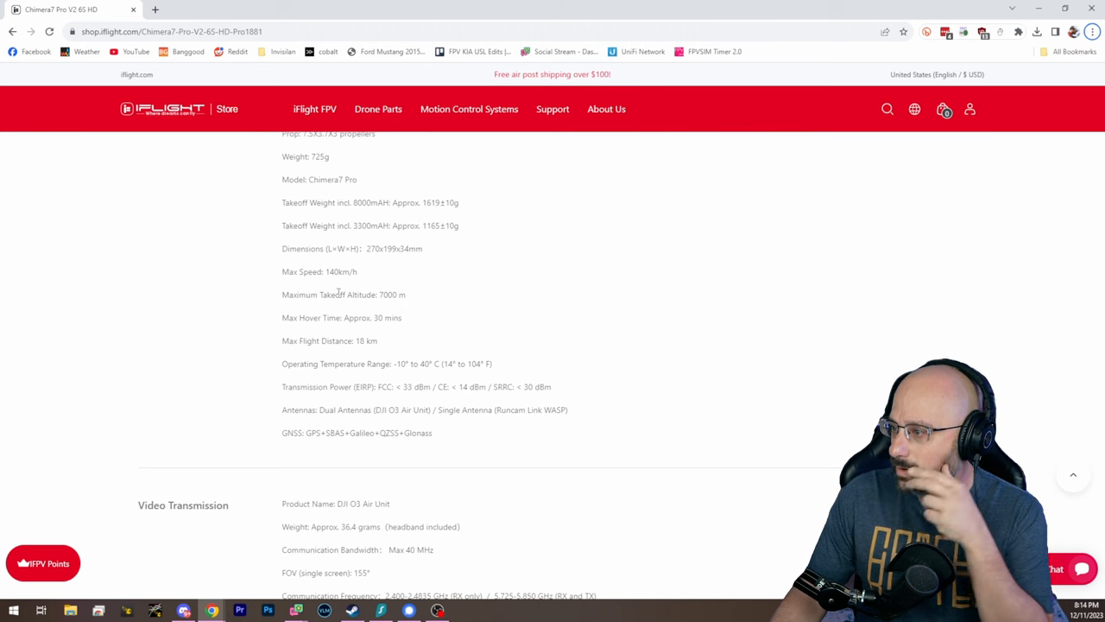
pyautogui.moveTo(311, 318); pyautogui.dragTo(401, 318)
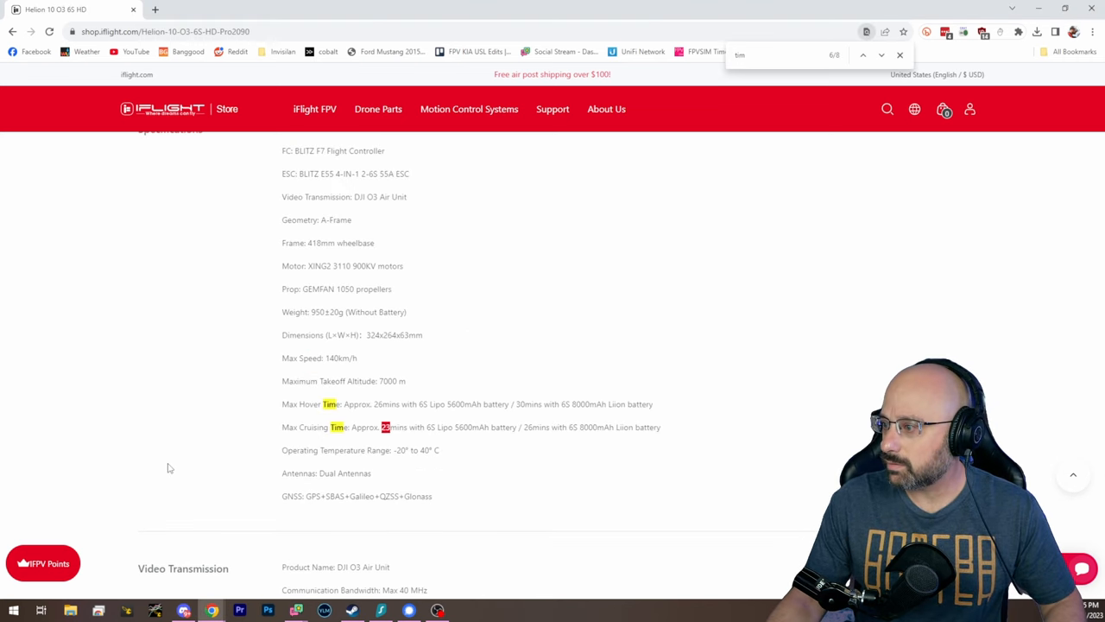
# - Jump to the next search match, landing in the Helion 10 Highlight feature descriptions
pyautogui.click(859, 55)
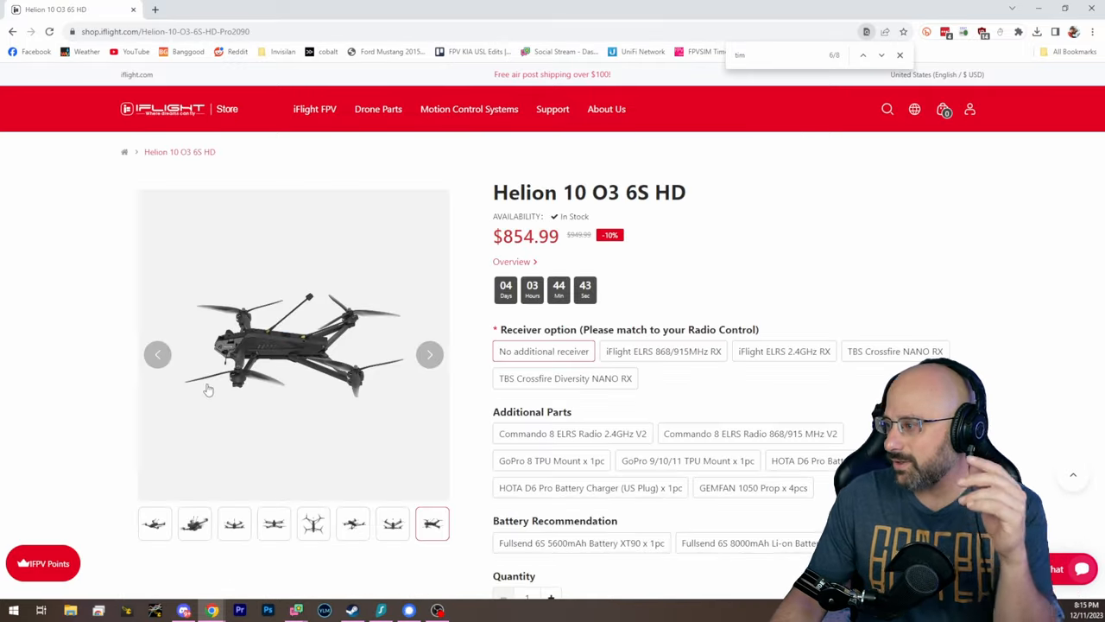
pyautogui.moveTo(193, 386)
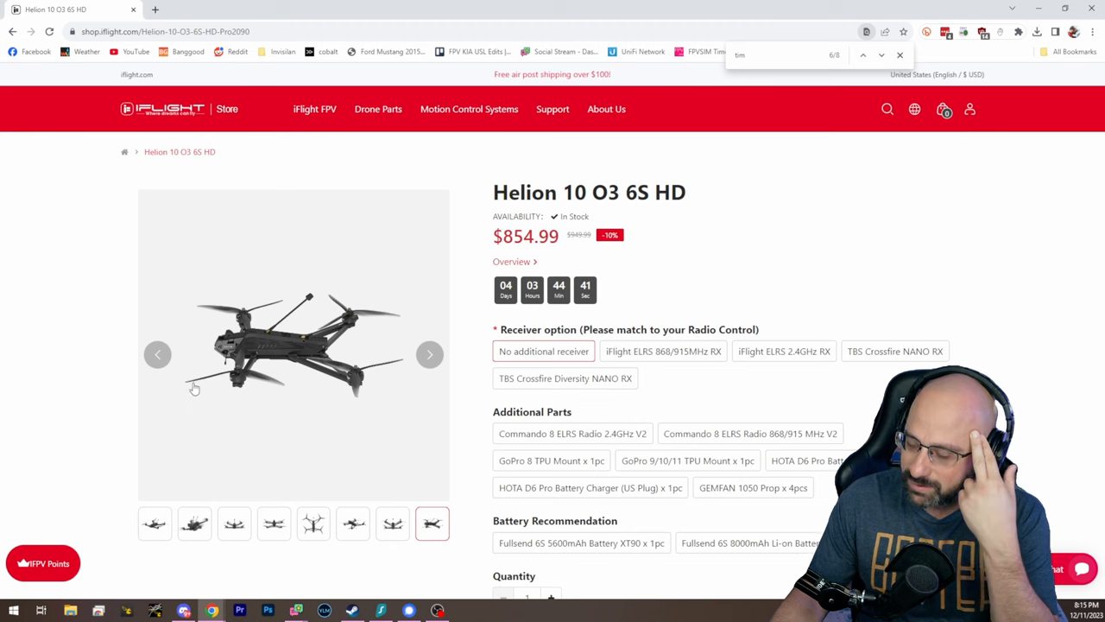
pyautogui.moveTo(194, 387)
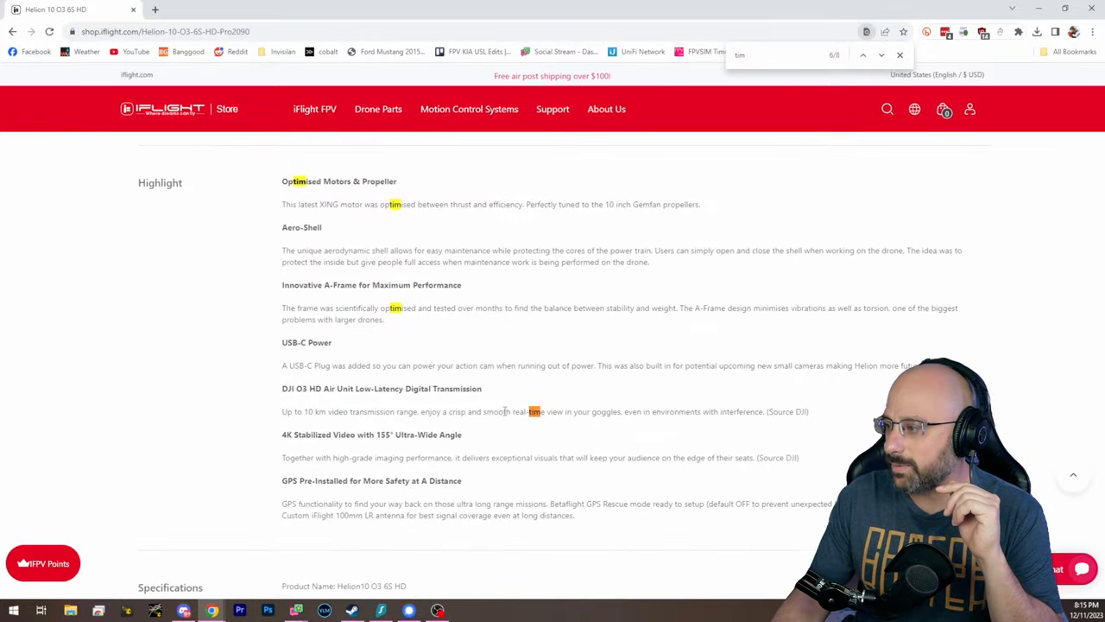
# - Review the Helion 10 hover times in Specifications and its In the Box contents
pyautogui.scroll(-3)
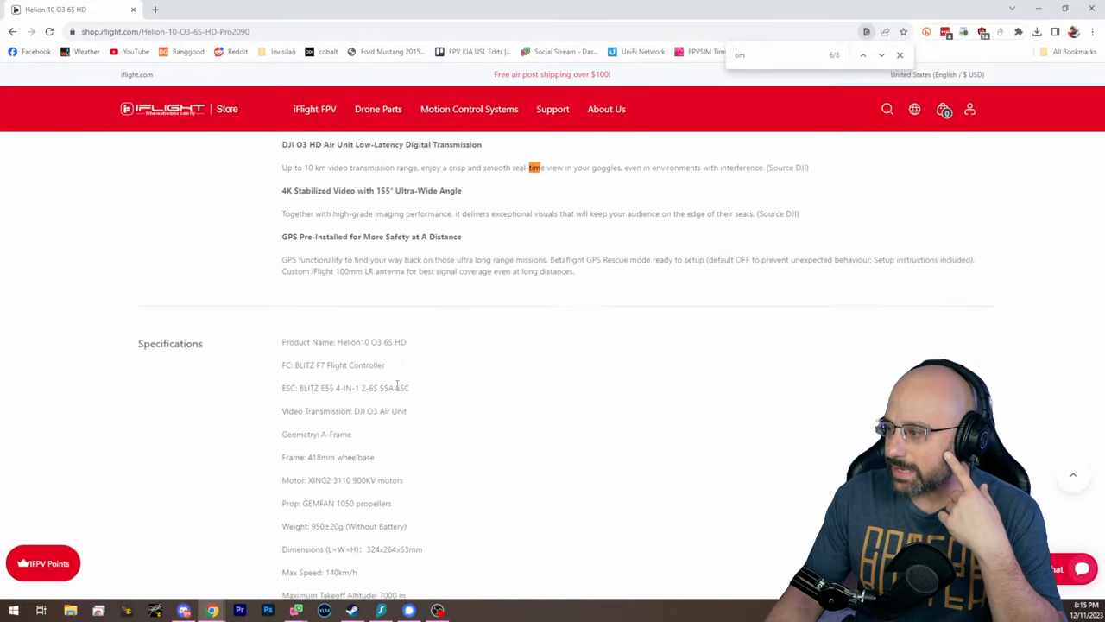
pyautogui.scroll(-3)
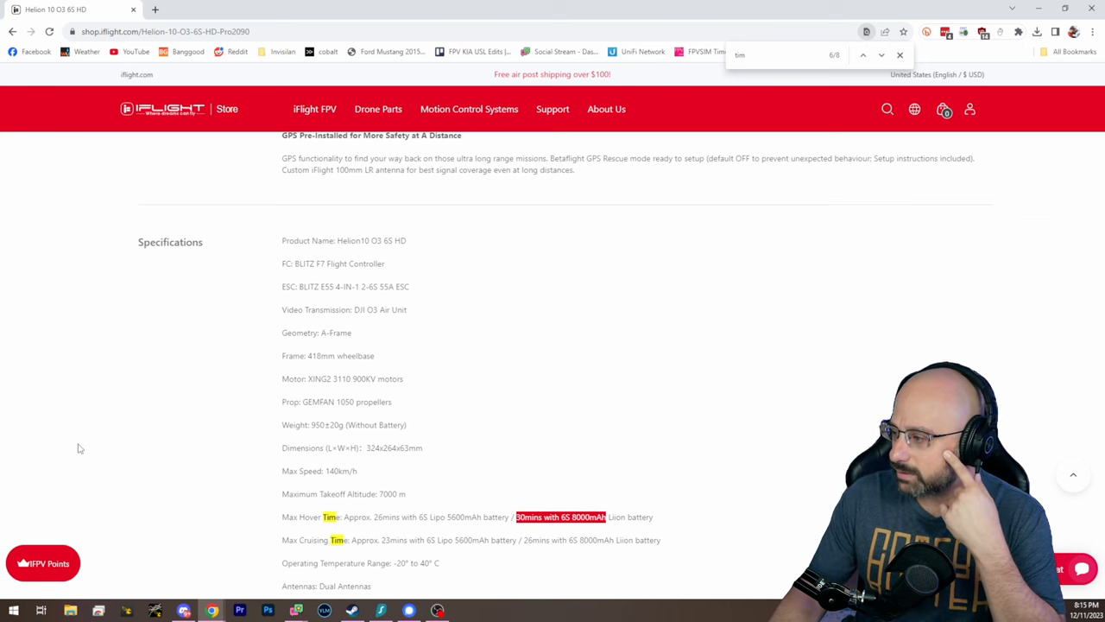
pyautogui.scroll(-3)
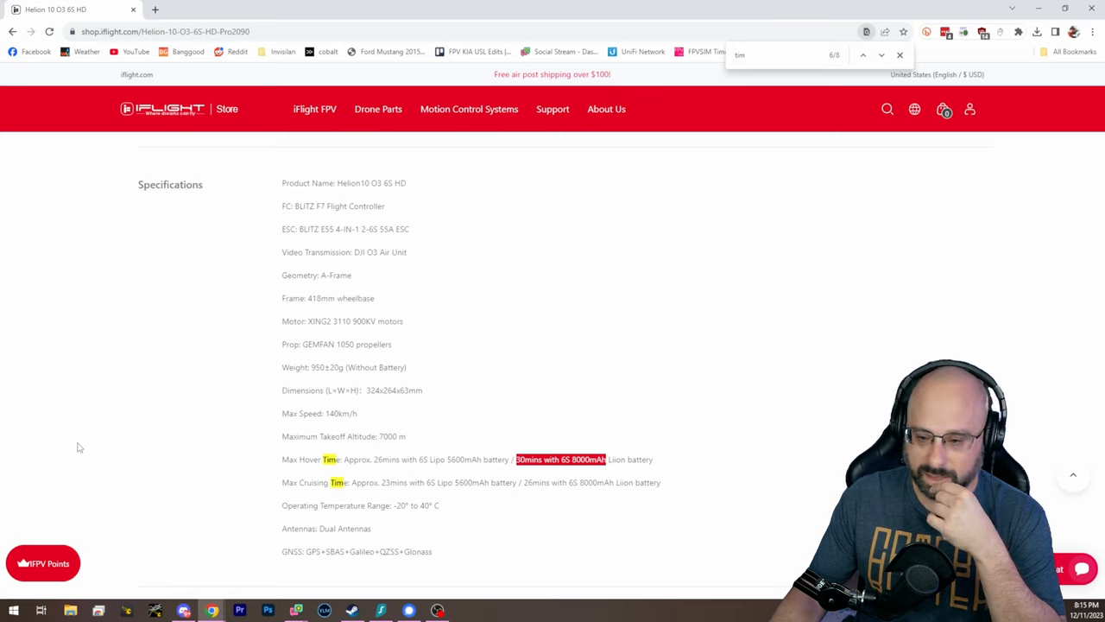
pyautogui.scroll(-3)
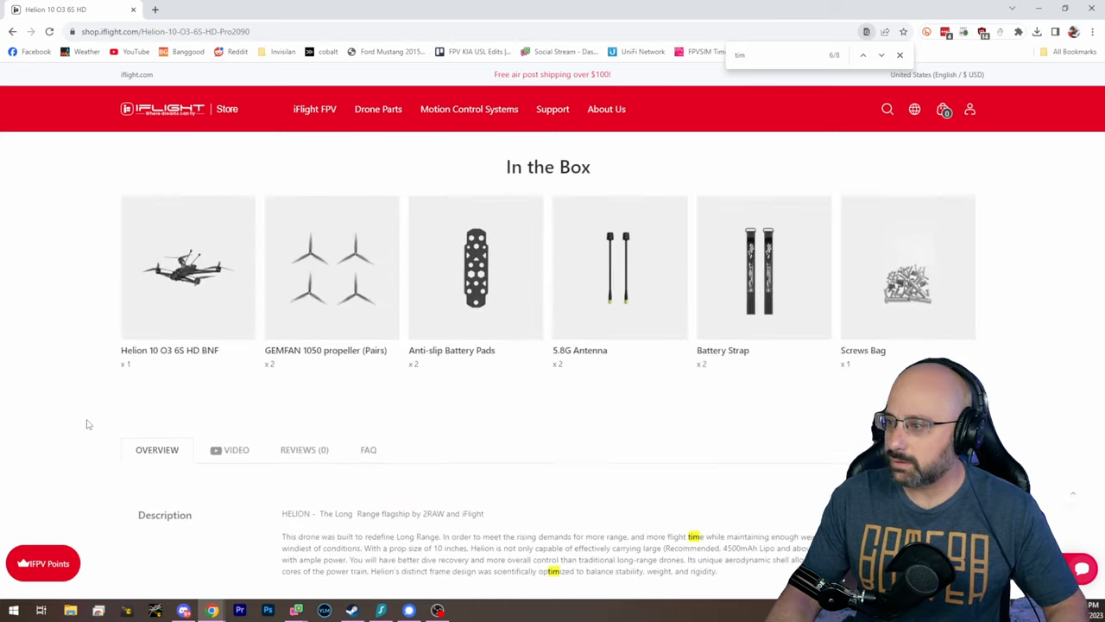
# - Return to the top of the Helion 10 page showing the $854.99 price and receiver options
pyautogui.scroll(3)
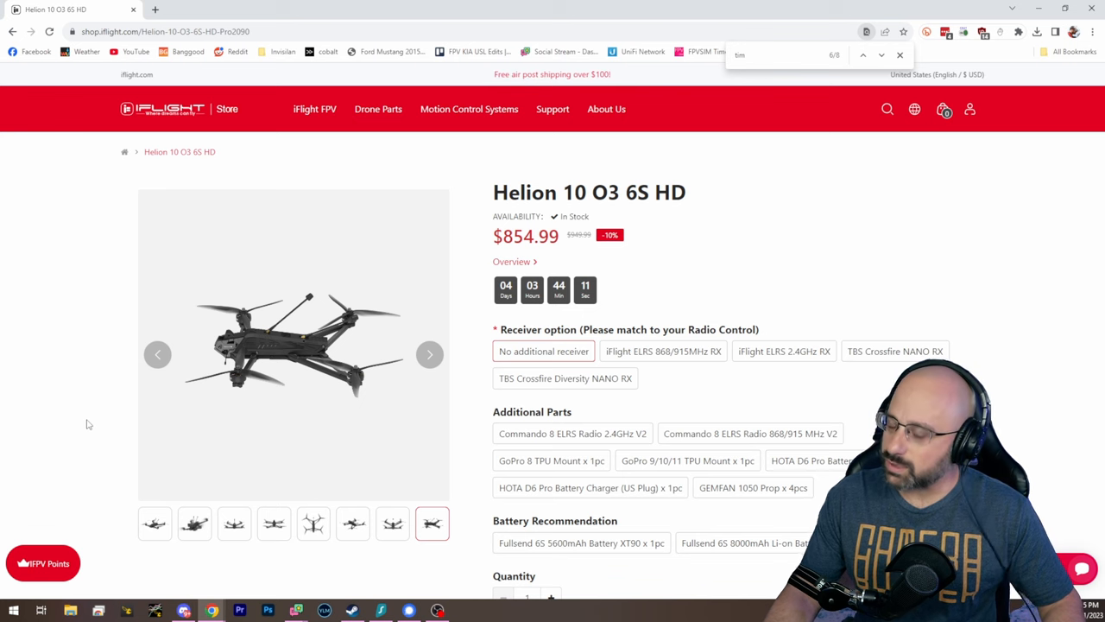
pyautogui.scroll(-3)
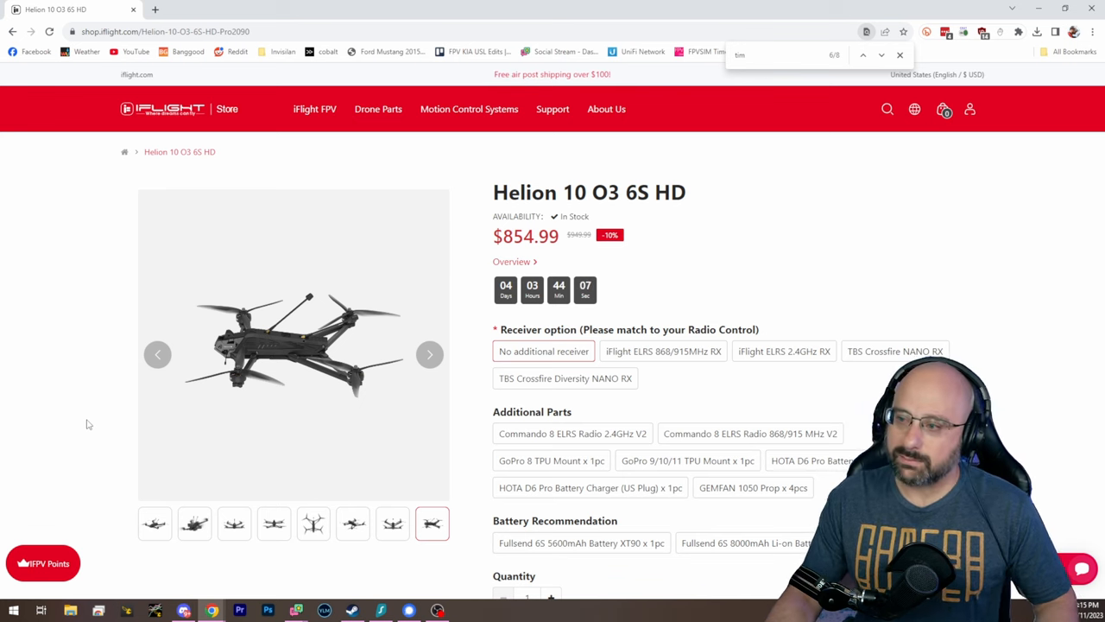
pyautogui.moveTo(211, 389)
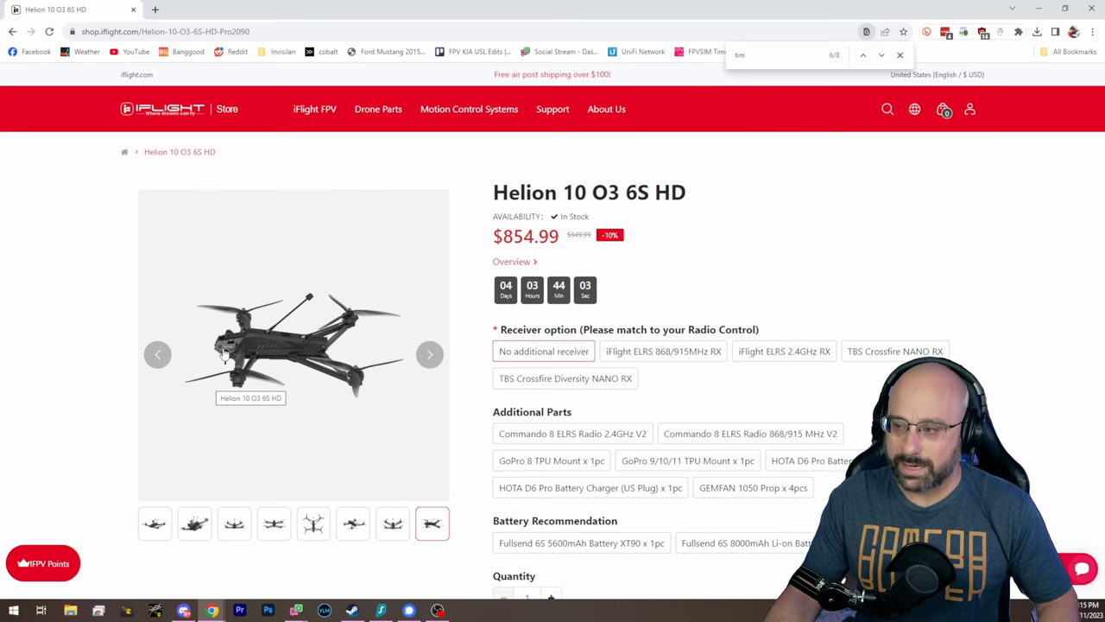
pyautogui.moveTo(318, 421)
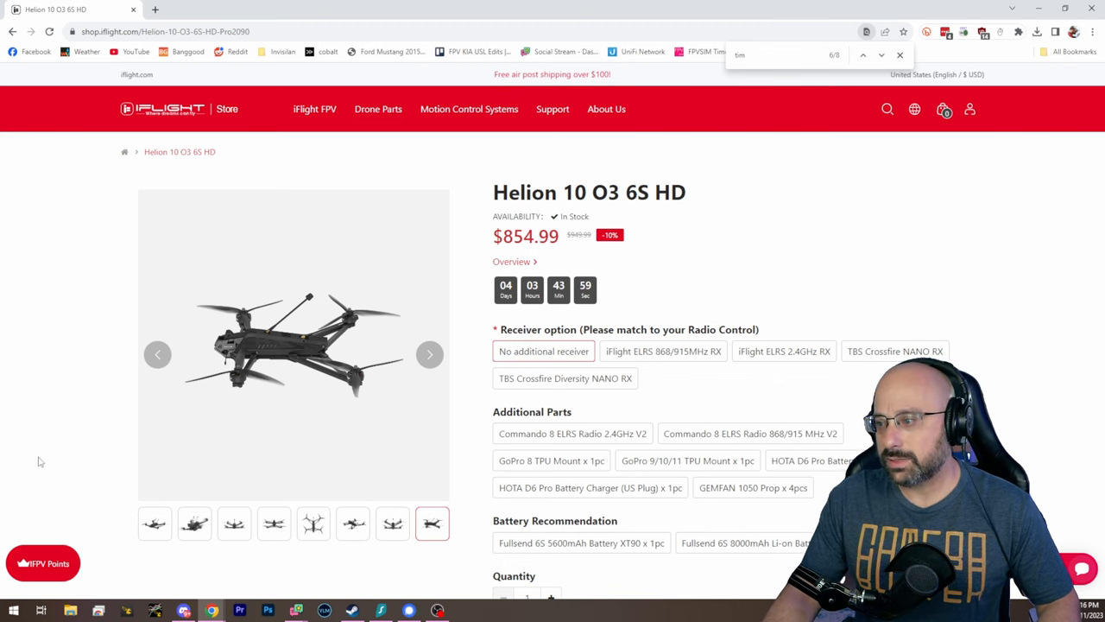
pyautogui.moveTo(83, 423)
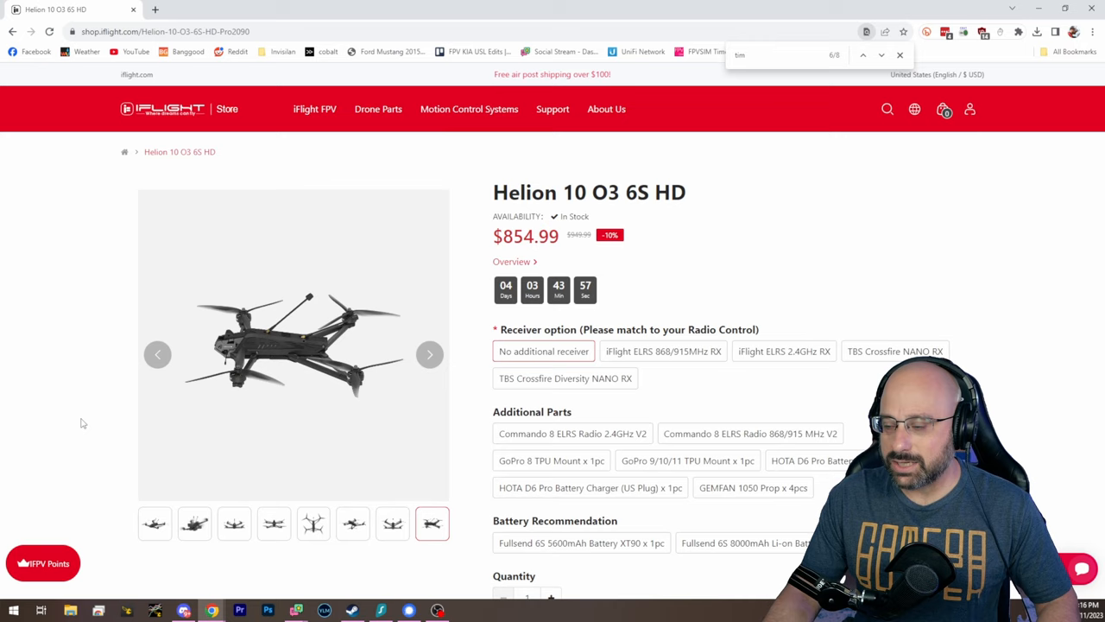